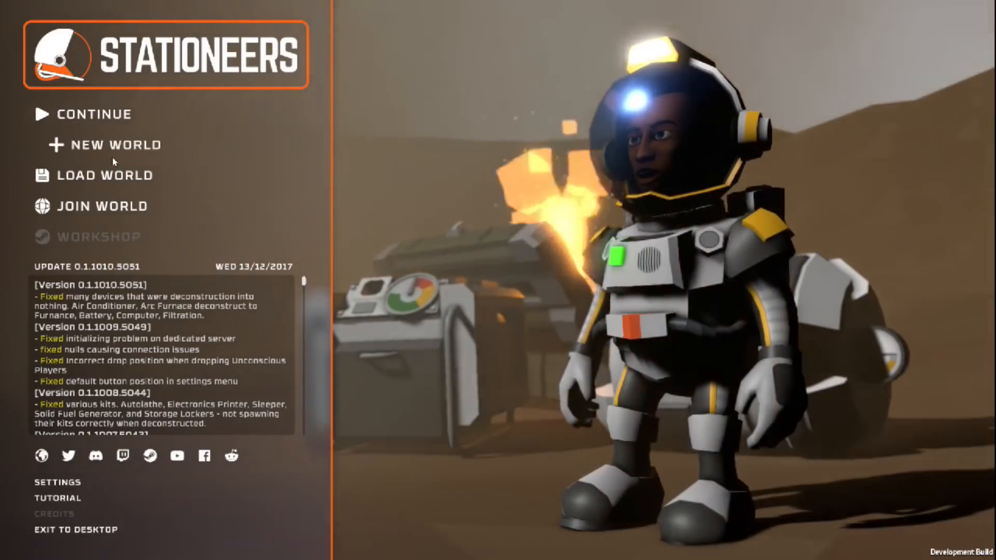
Create a new world with the Moon (Survival) as the starting area.
click(118, 144)
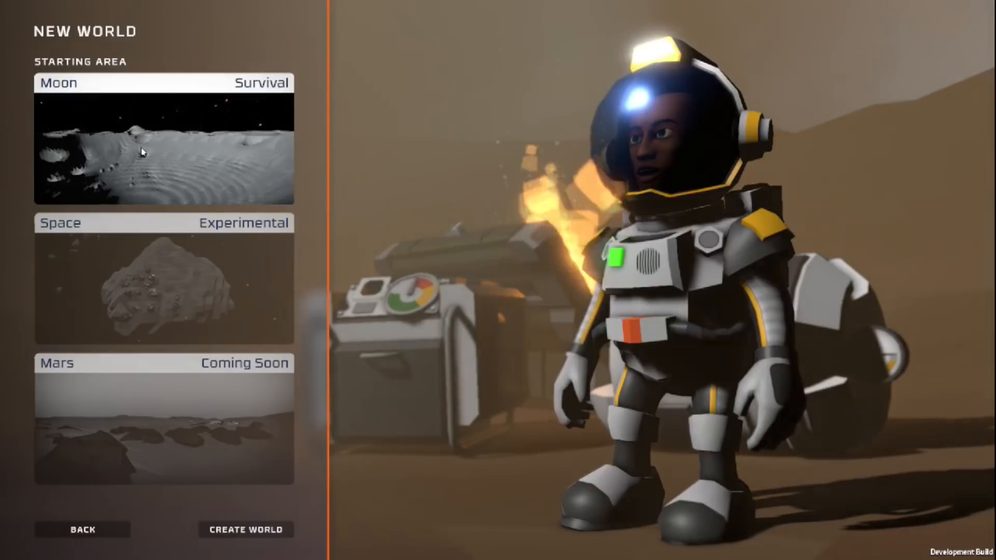
click(245, 529)
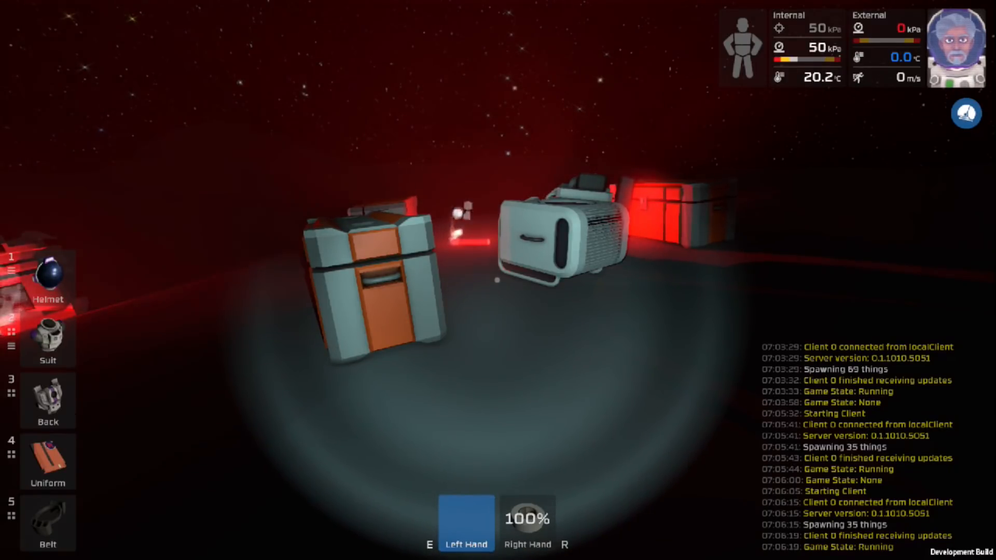
View the helmet's options and the suit's air tank, waste tank and filters.
click(47, 277)
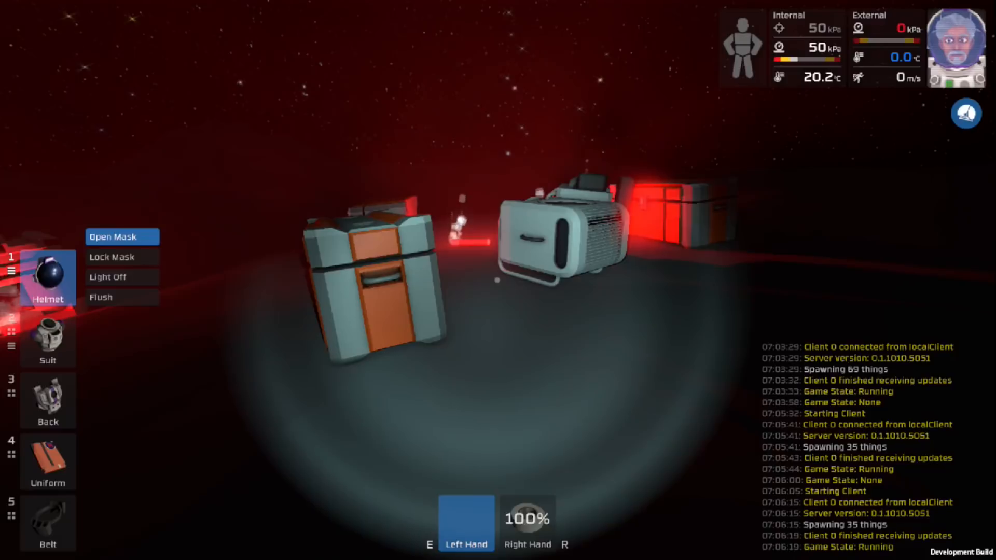
click(47, 339)
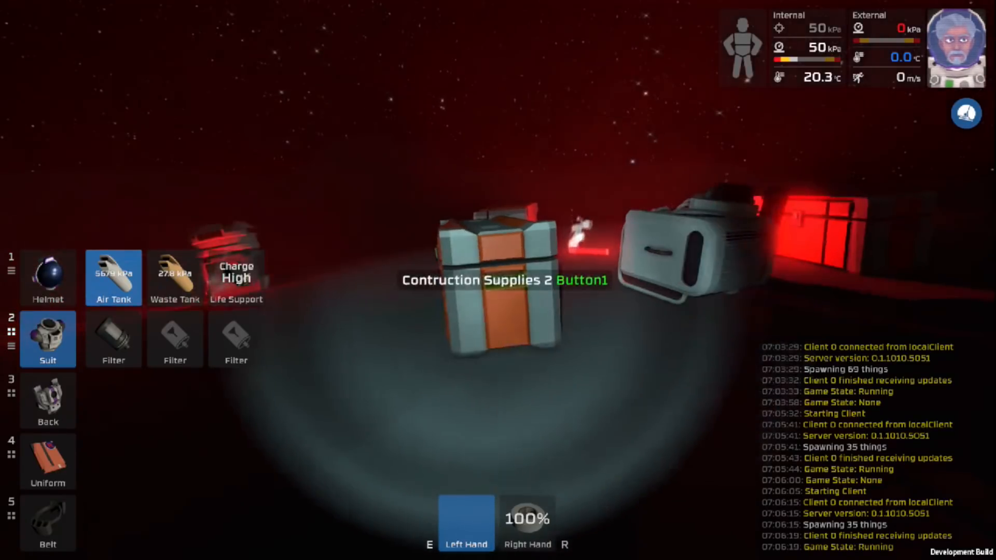
click(495, 280)
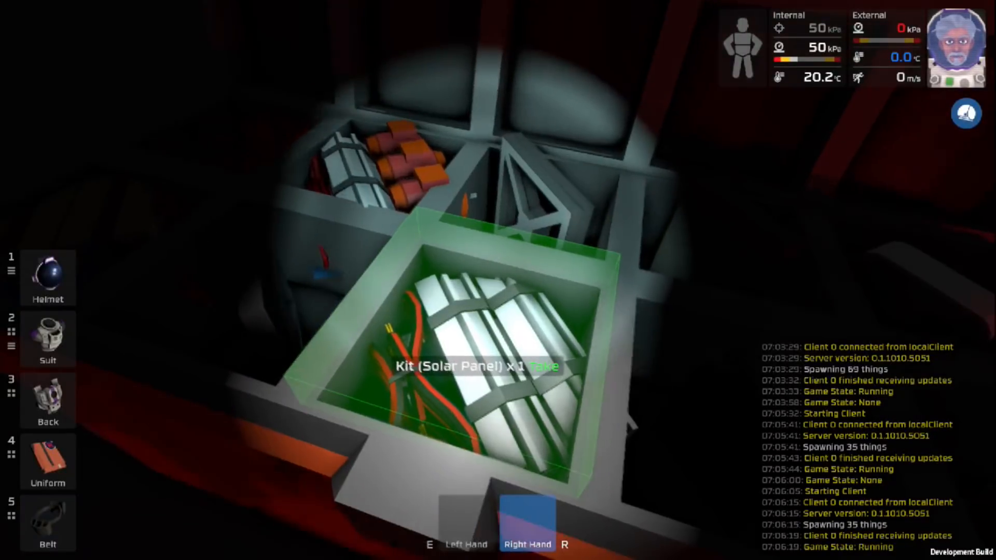
Take the Kit (Solar Panel) from the supply crate into the right hand.
click(543, 365)
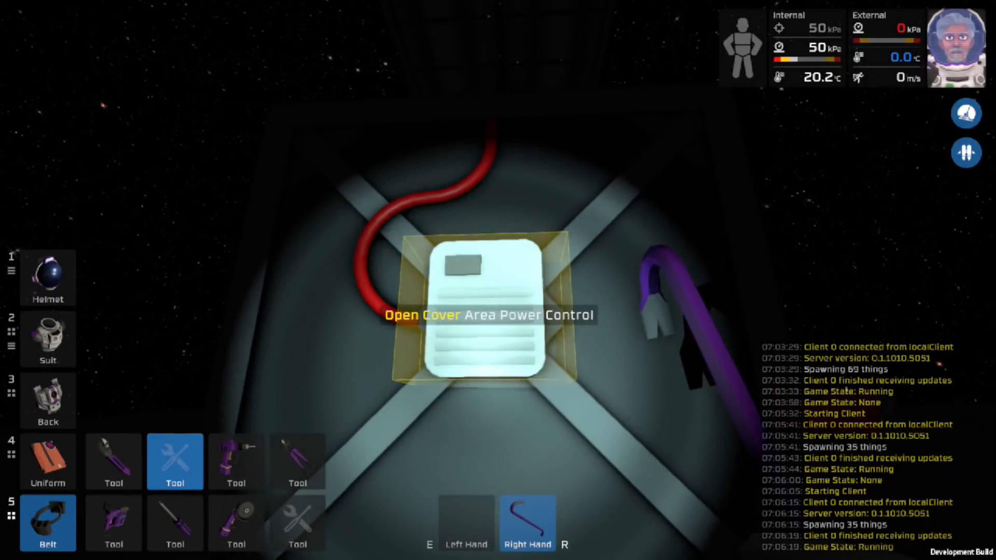
Swing open the Area Power Control's front cover to expose its switches and slots.
click(483, 311)
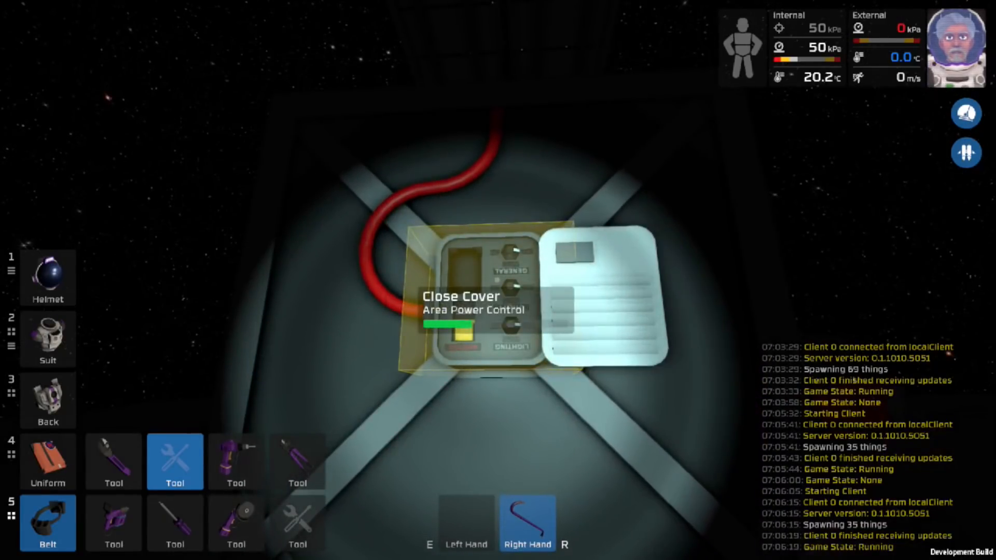
click(473, 308)
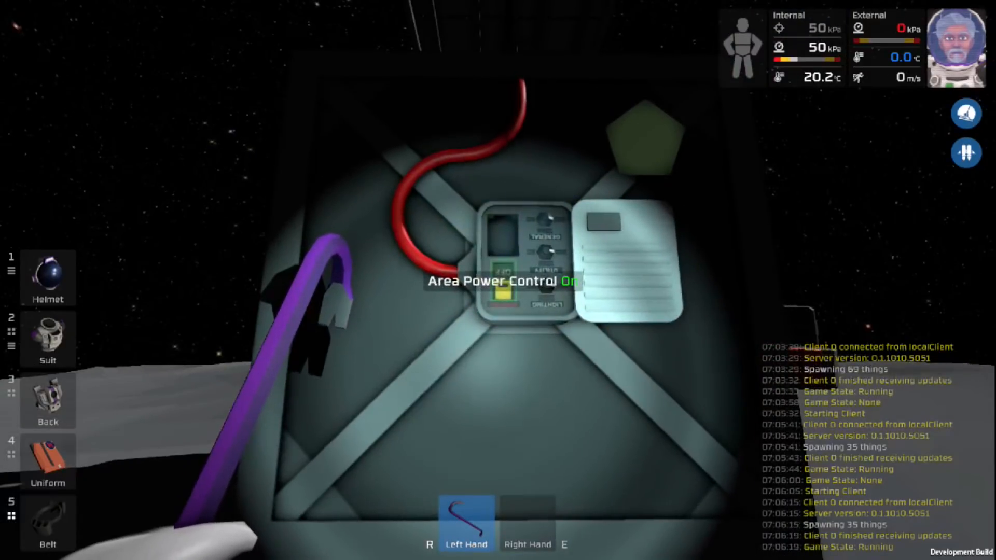
Set the Area Power Control's power switch to On.
click(521, 273)
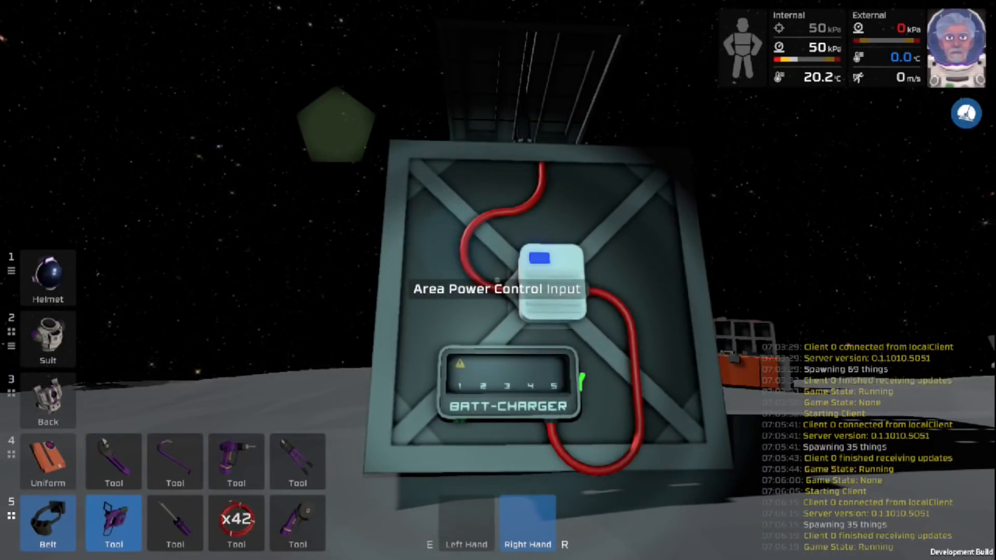
Insert the Battery Cell (Large) into a Batt-Charger slot to charge it.
click(549, 262)
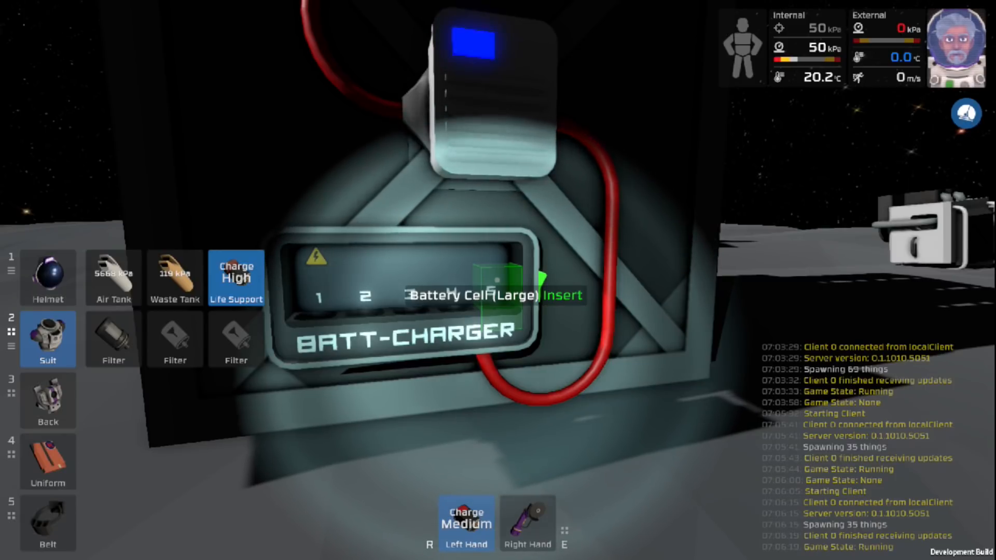
click(495, 282)
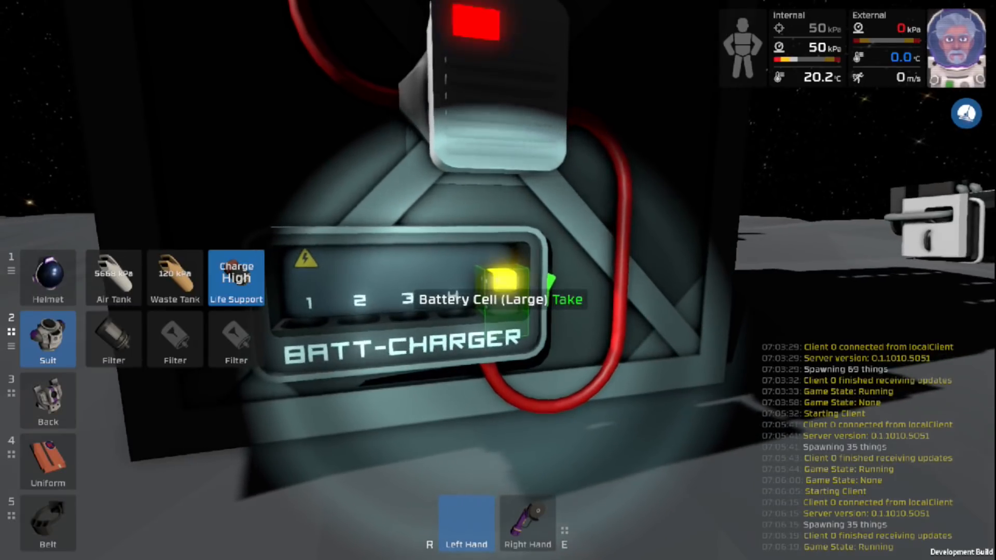